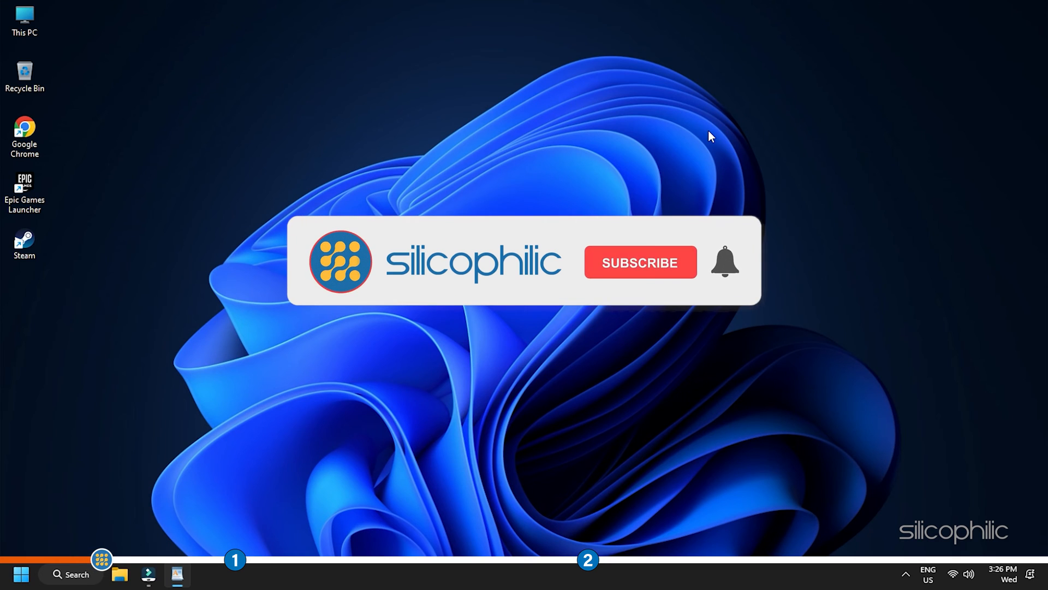
# - Launch Windows Settings from the Start button's system shortcuts menu
pyautogui.click(639, 262)
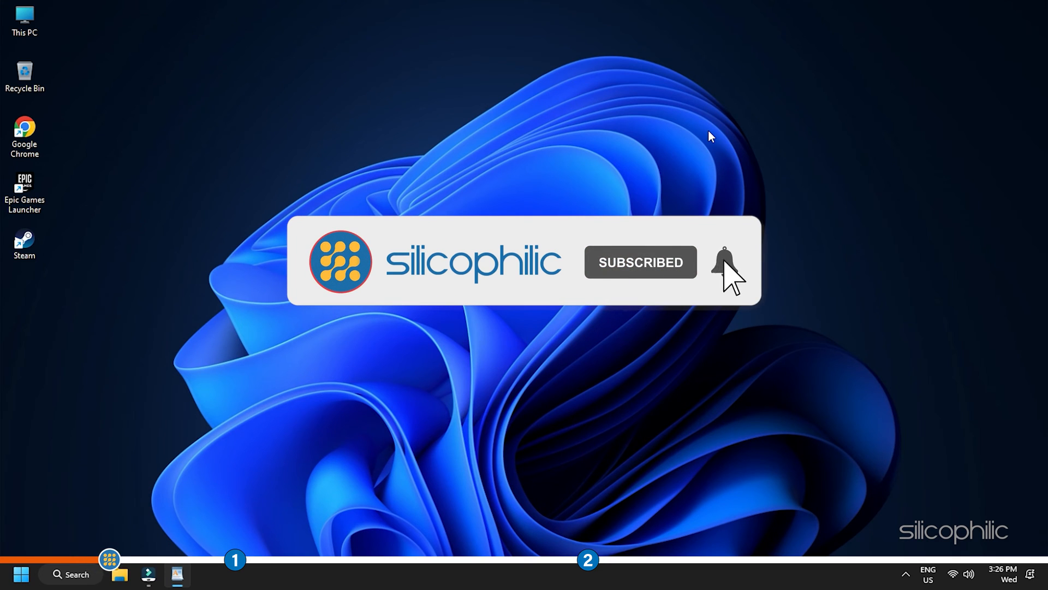
pyautogui.click(725, 261)
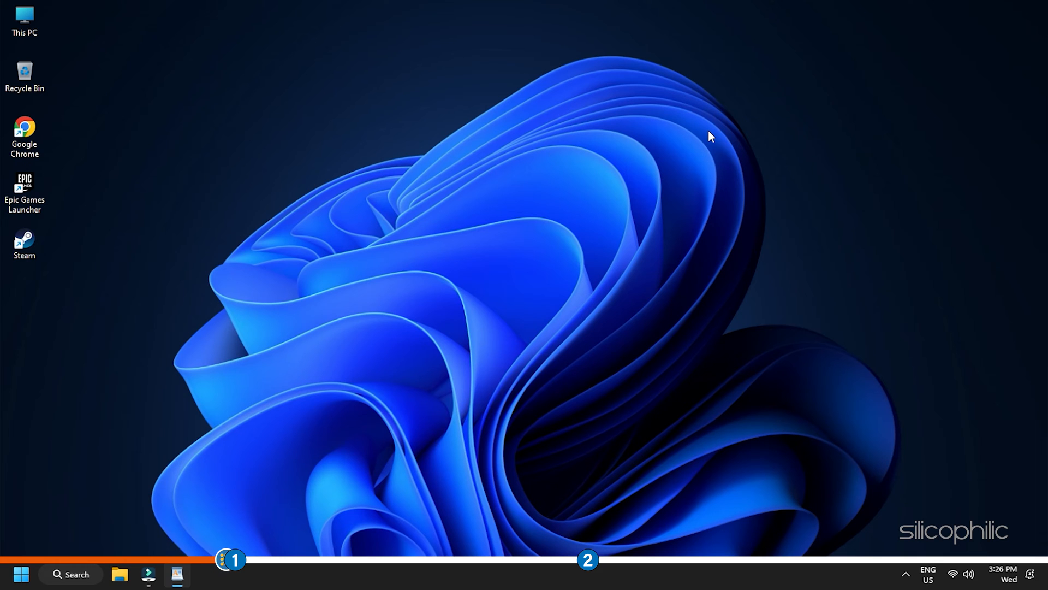
pyautogui.moveTo(285, 319)
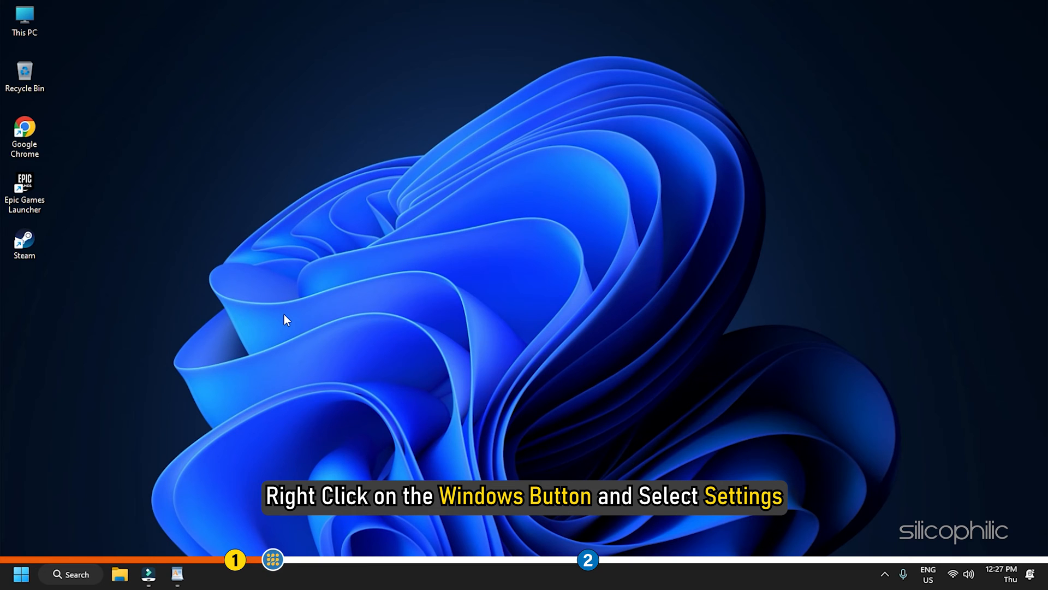
pyautogui.rightClick(20, 573)
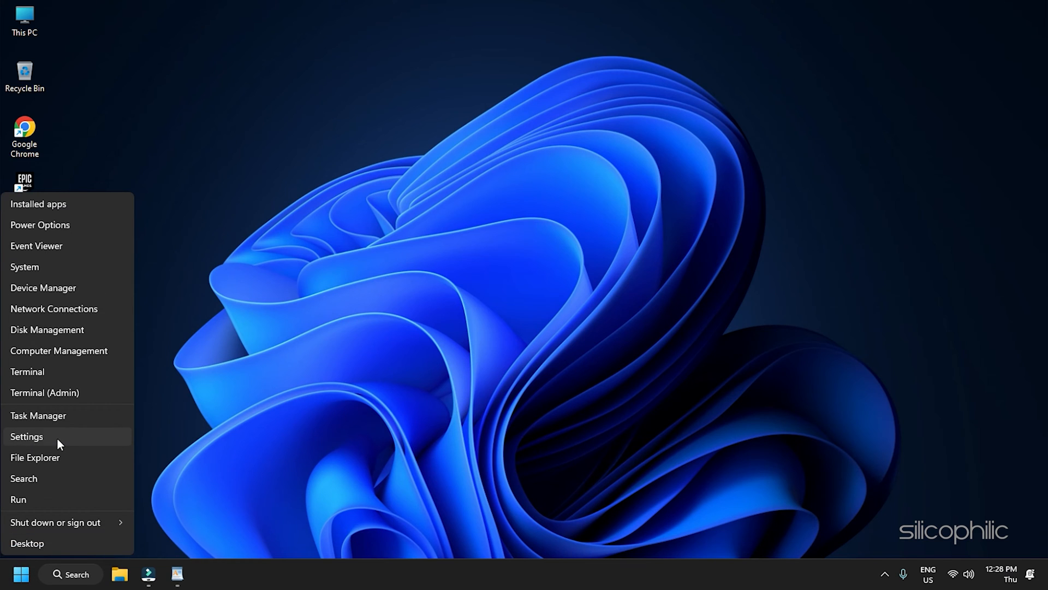
pyautogui.click(26, 436)
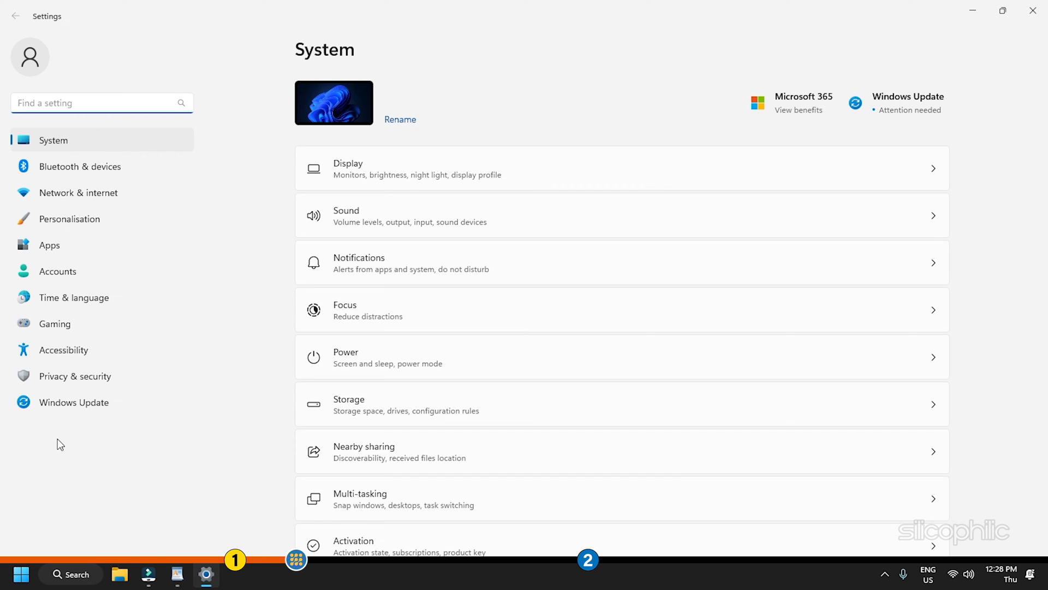
pyautogui.moveTo(124, 327)
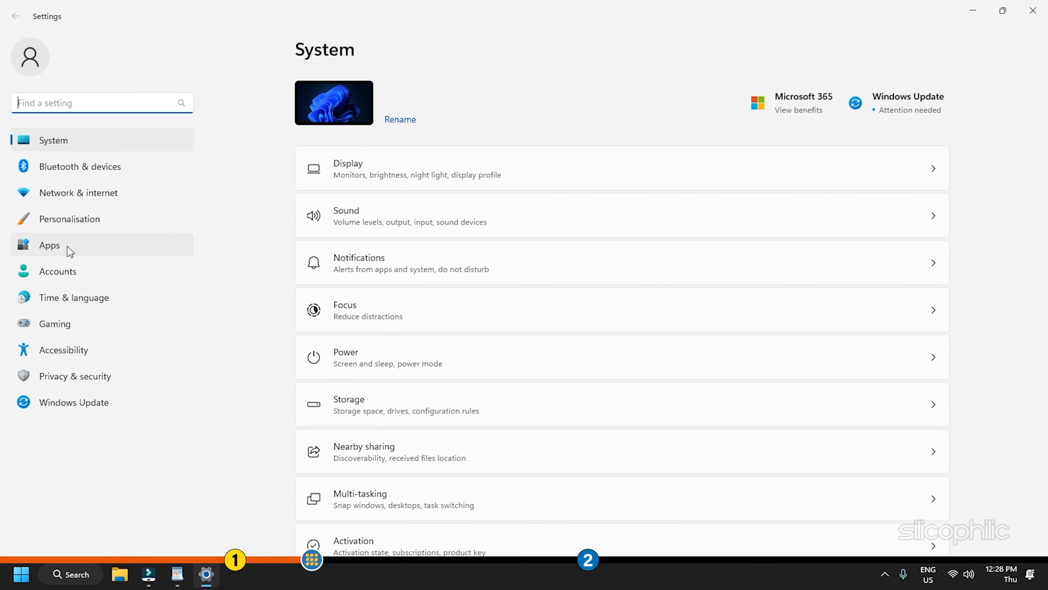
# - Go to Apps > Installed apps and bring up the Weather app's actions menu
pyautogui.click(49, 245)
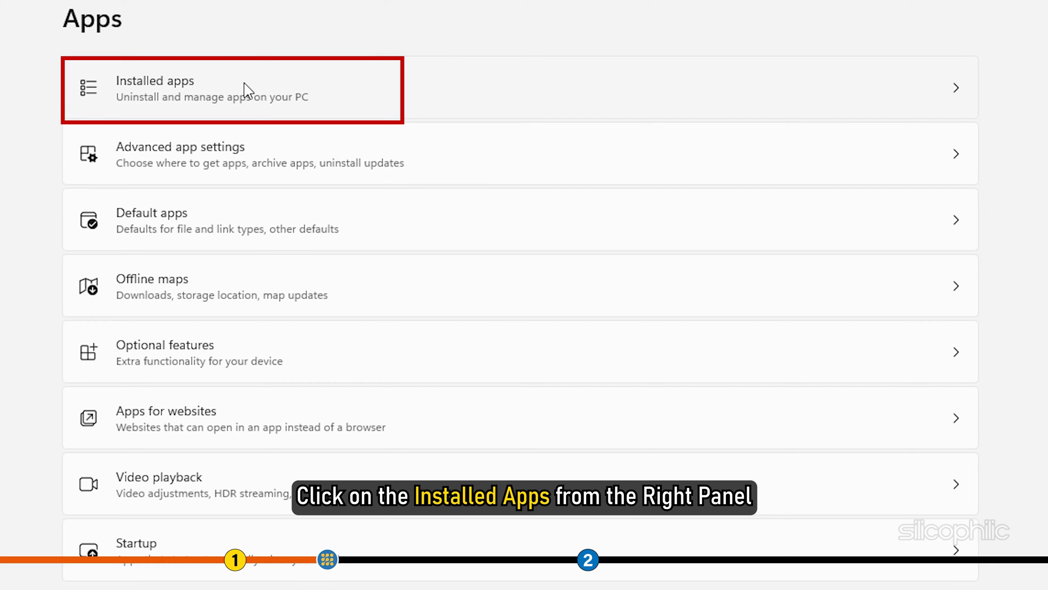
pyautogui.click(232, 89)
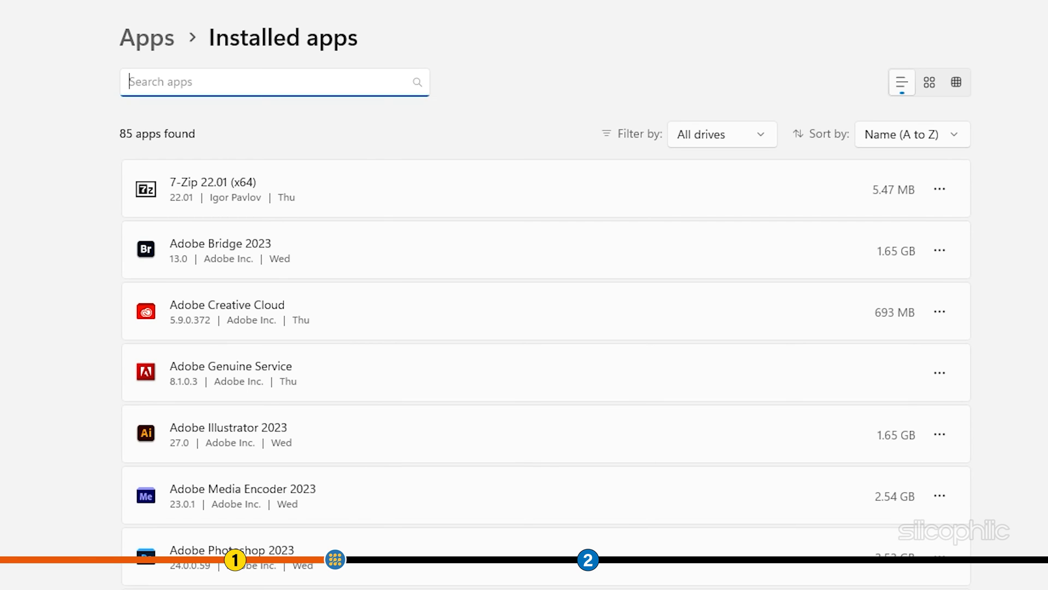
pyautogui.scroll(-3)
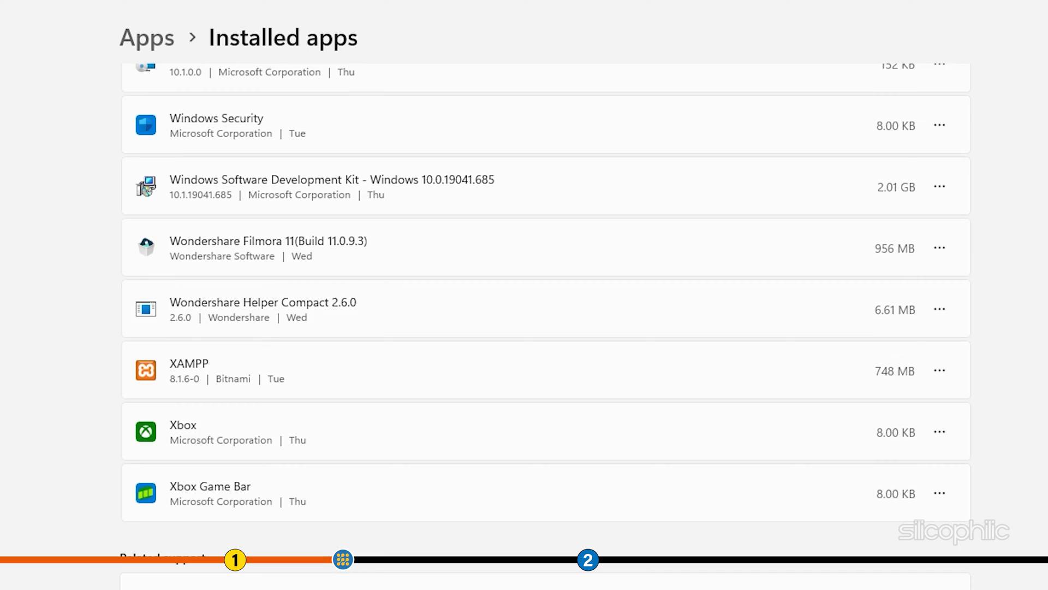
pyautogui.scroll(3)
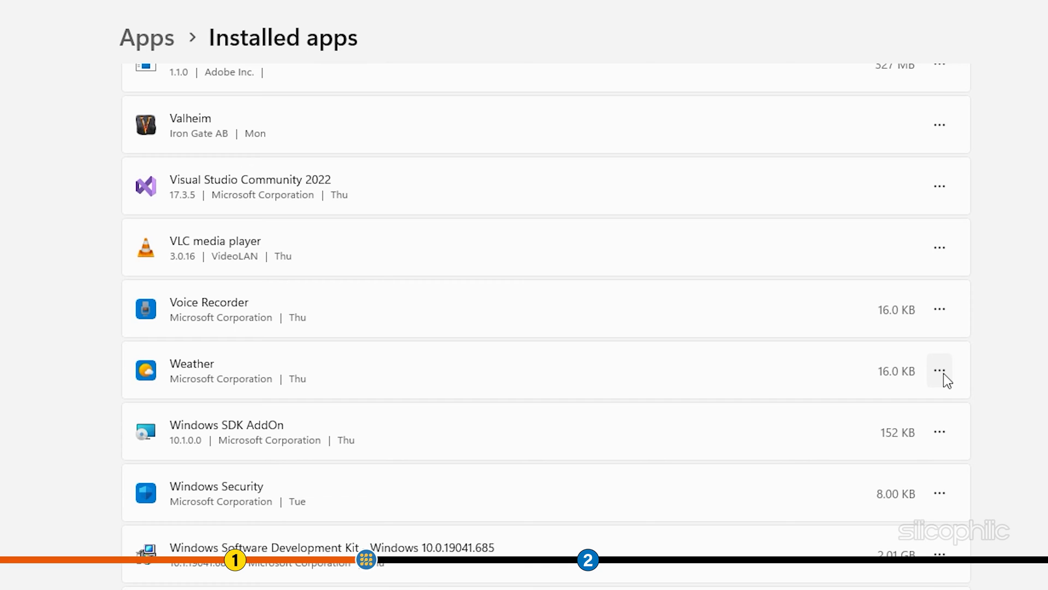
pyautogui.click(939, 370)
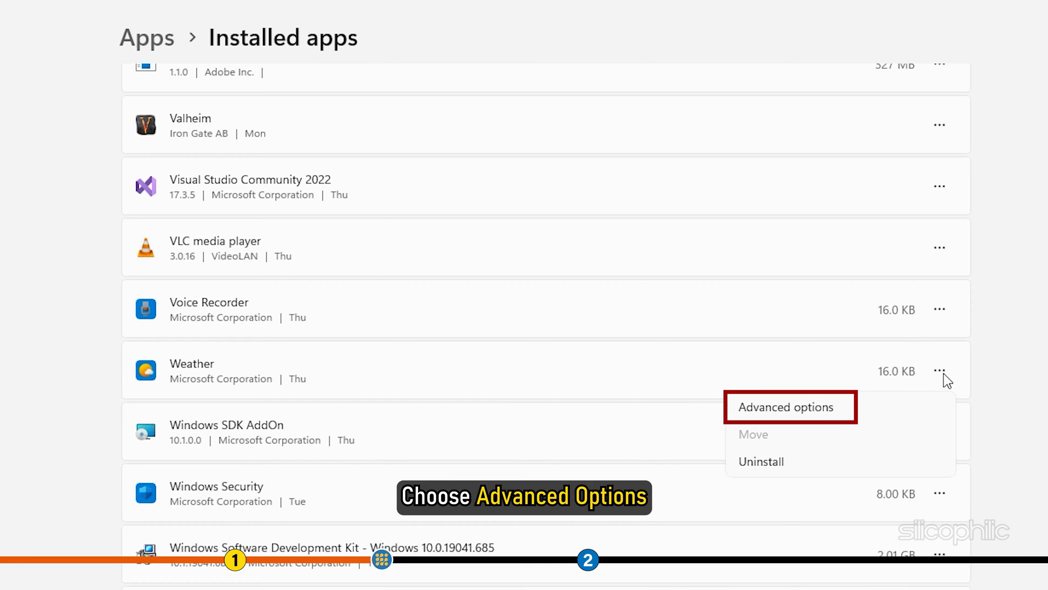
# - Run Repair for Weather from its Advanced options, keeping the app's data
pyautogui.click(789, 406)
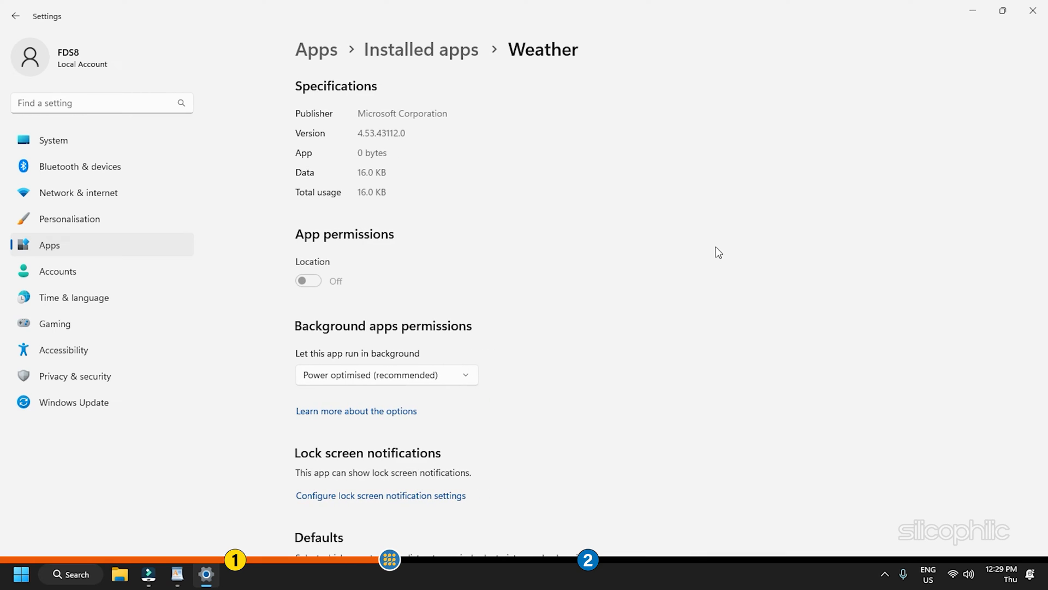
pyautogui.scroll(-3)
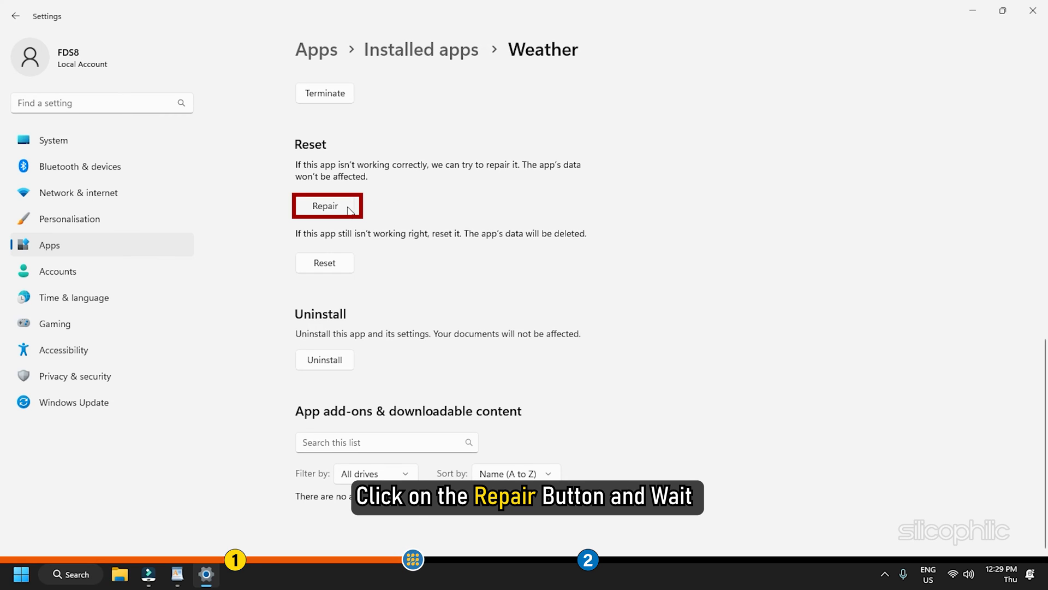
pyautogui.click(326, 205)
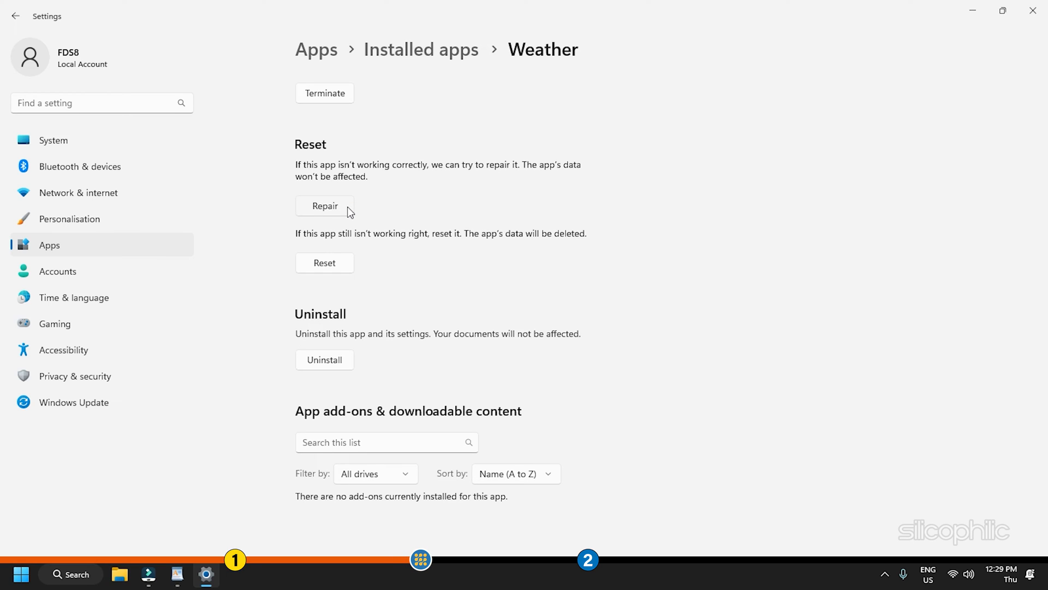
pyautogui.click(325, 205)
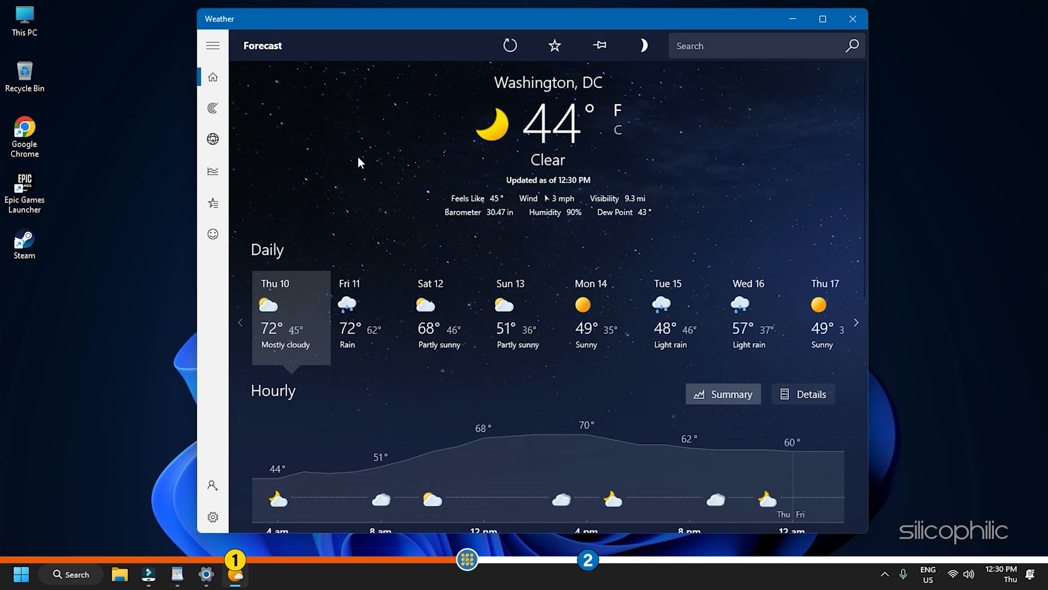
pyautogui.moveTo(777, 157)
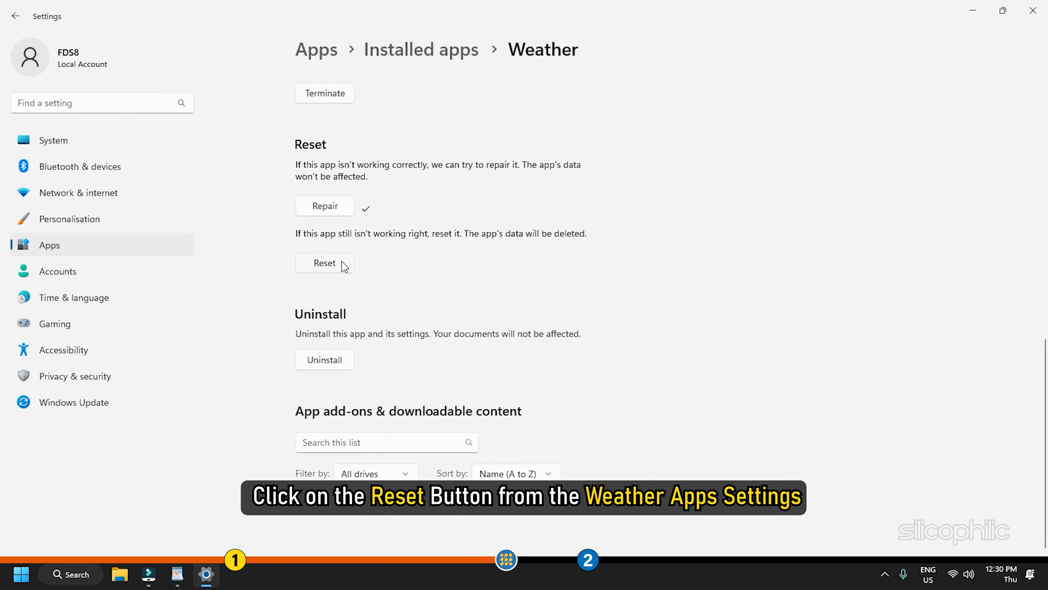
# - Reset the Weather app, confirming permanent deletion of its data, then close Settings
pyautogui.click(324, 263)
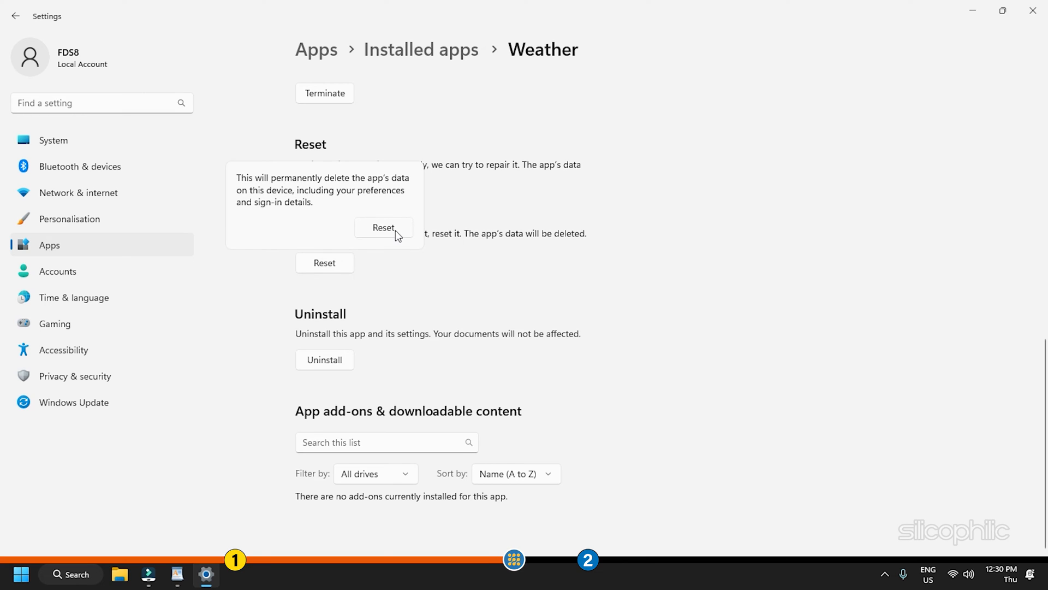
pyautogui.click(383, 227)
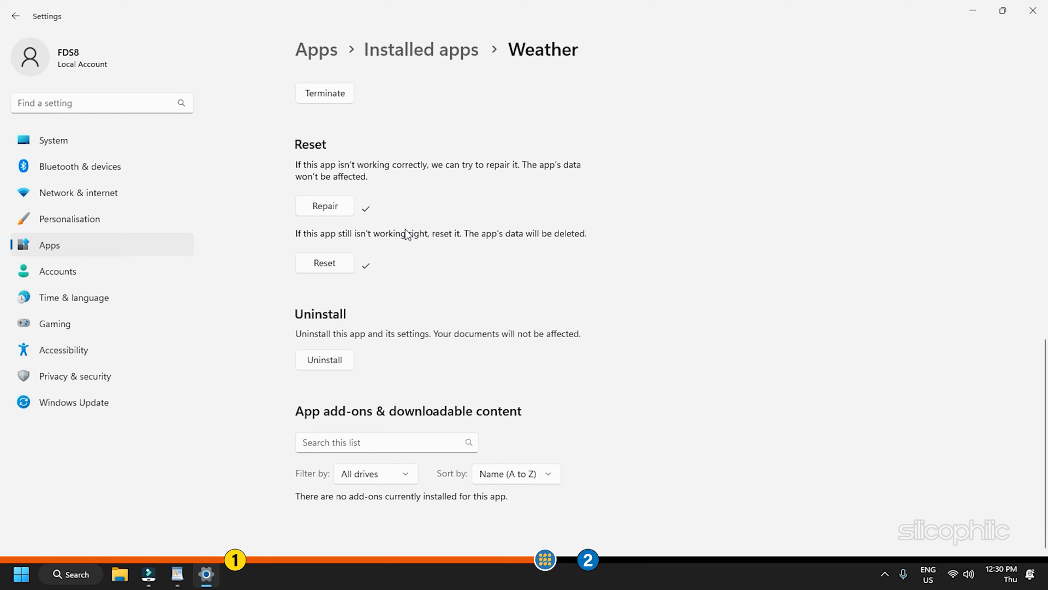
pyautogui.moveTo(1035, 13)
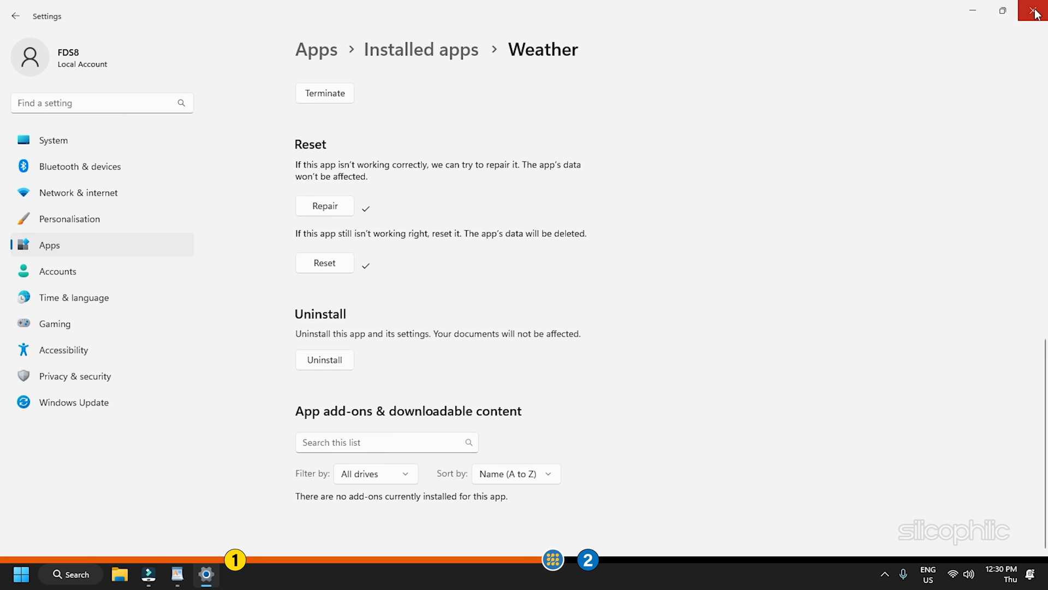
pyautogui.click(1035, 12)
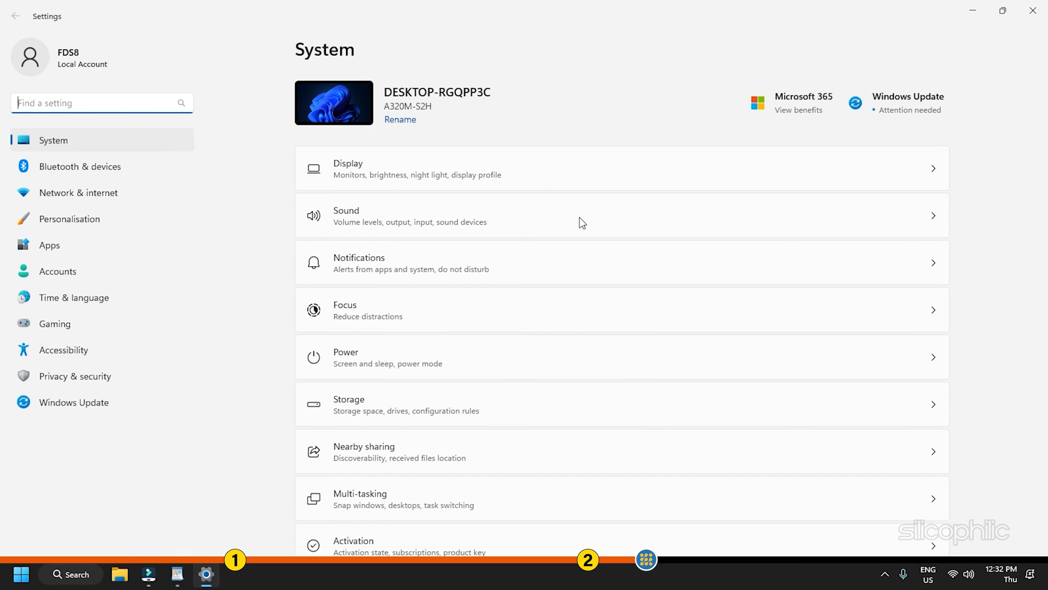
# - Uninstall Weather from the Installed apps list and confirm its removal
pyautogui.click(50, 245)
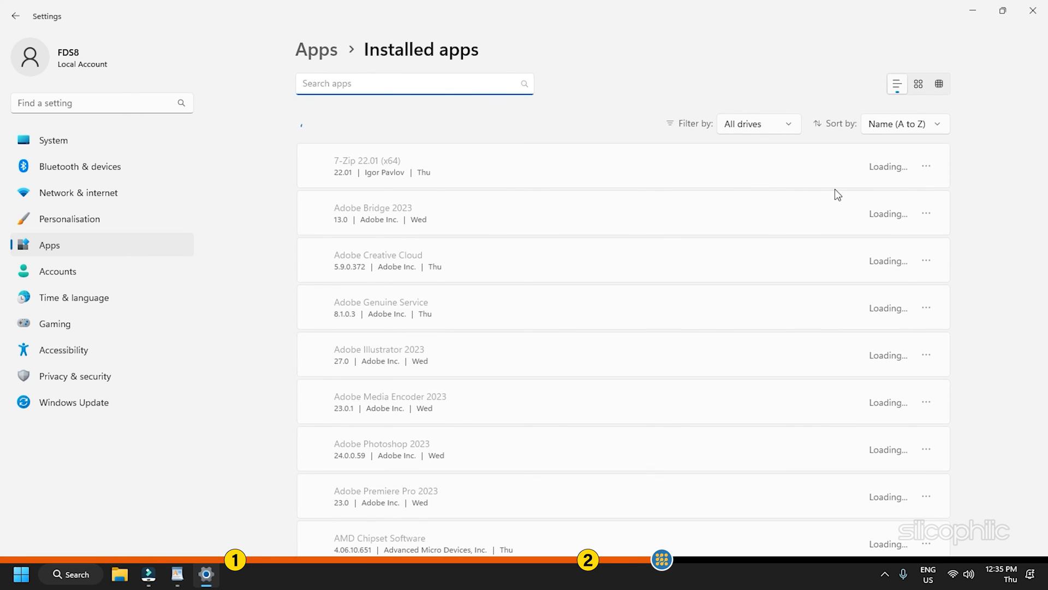
pyautogui.scroll(-3)
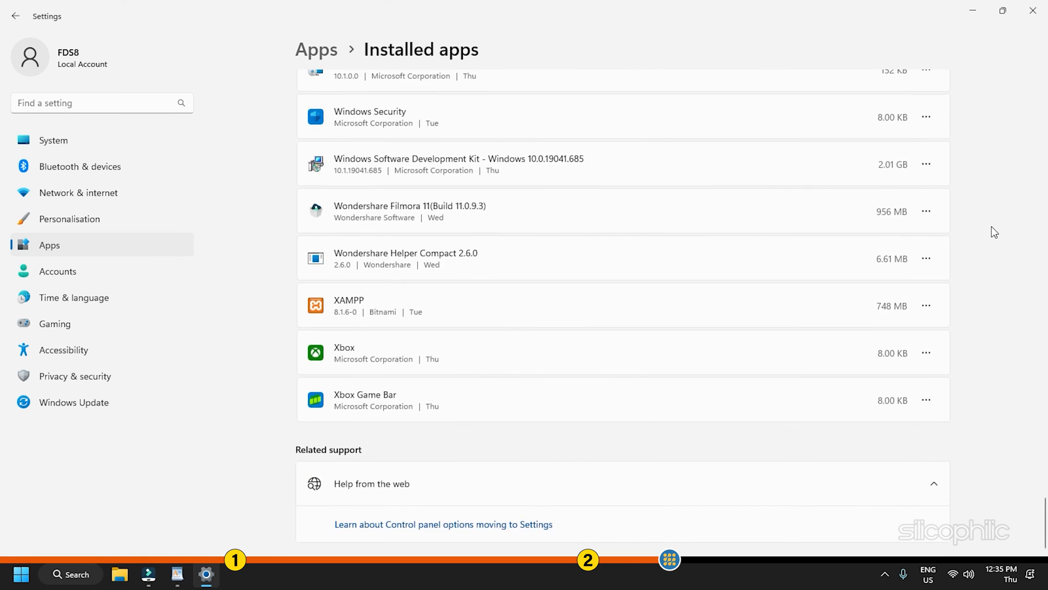
pyautogui.scroll(3)
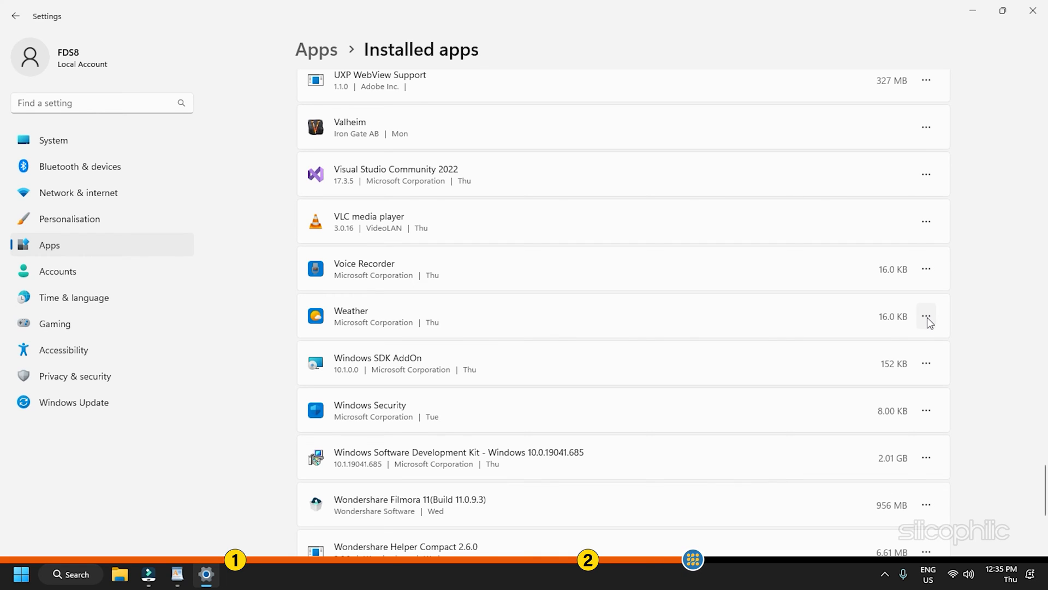
pyautogui.click(926, 316)
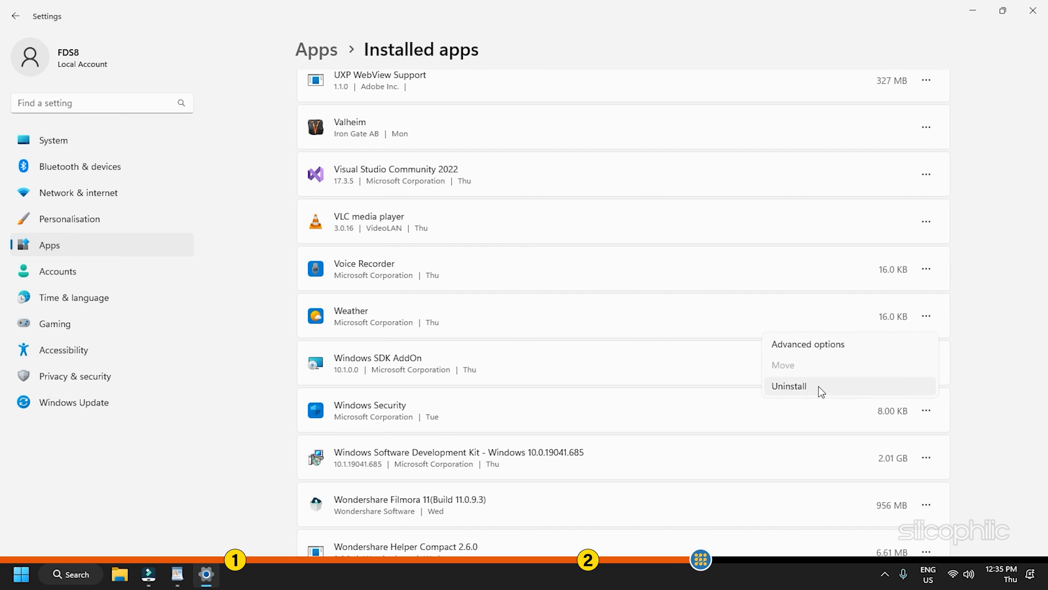
pyautogui.click(789, 386)
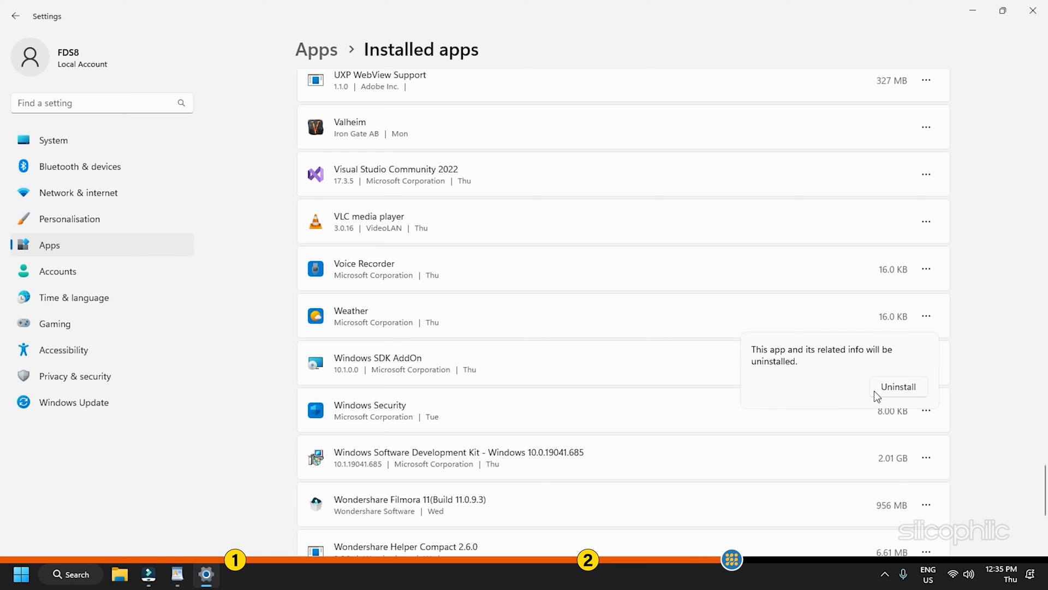
pyautogui.click(897, 387)
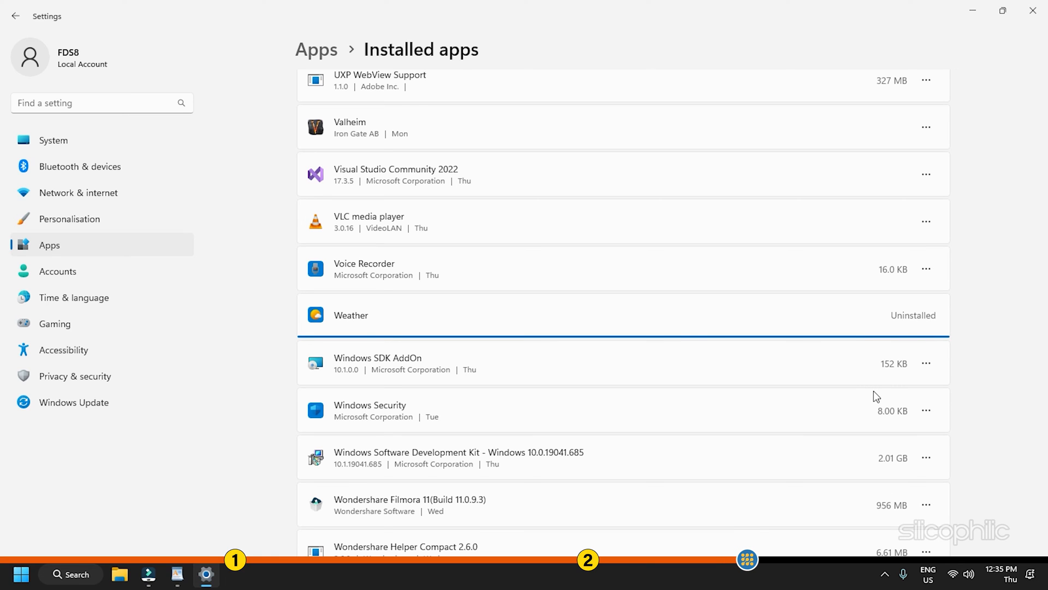
pyautogui.scroll(-3)
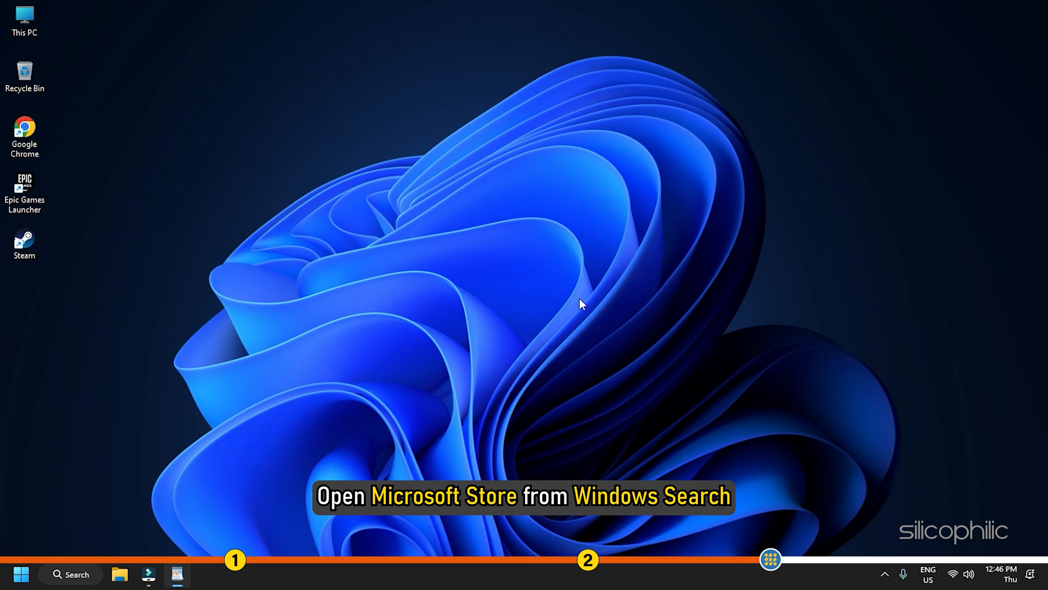
pyautogui.moveTo(563, 273)
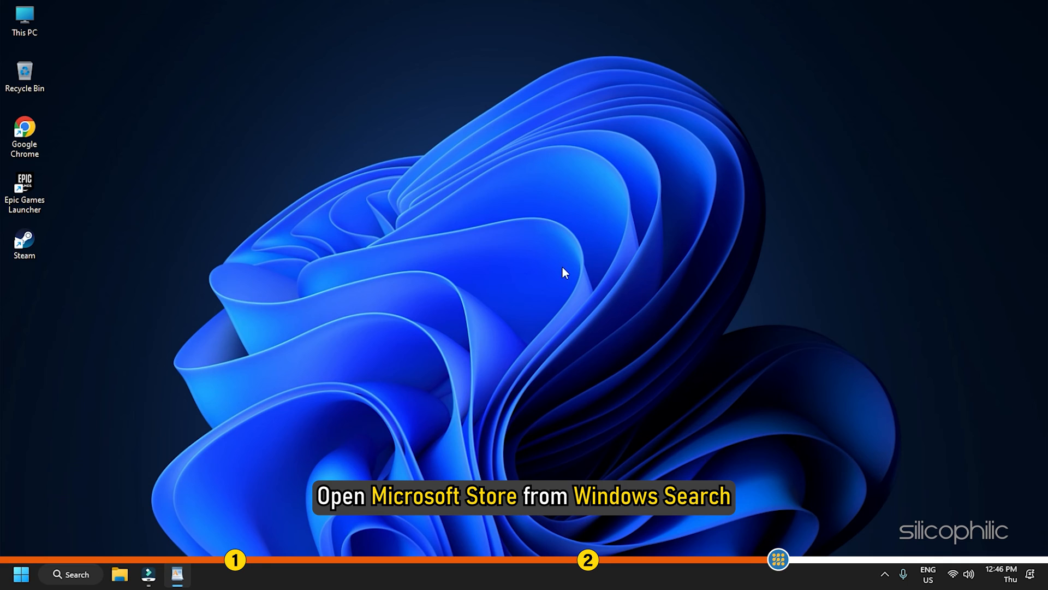
# - Launch Microsoft Store via Windows search, search 'weather' and select MSN Weather
pyautogui.click(70, 573)
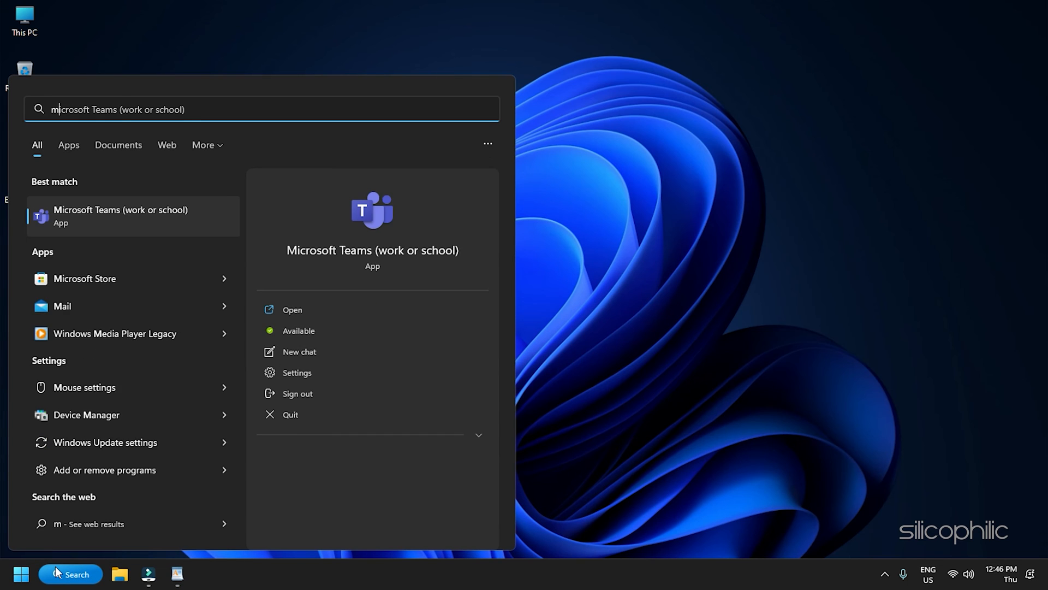
pyautogui.write('microsoft store')
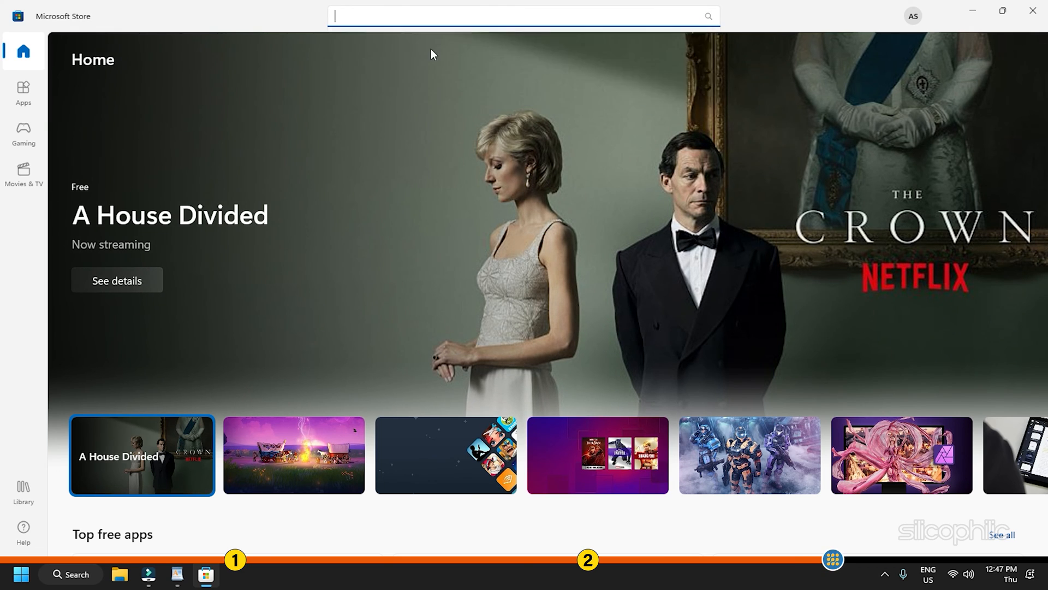
pyautogui.write('weather')
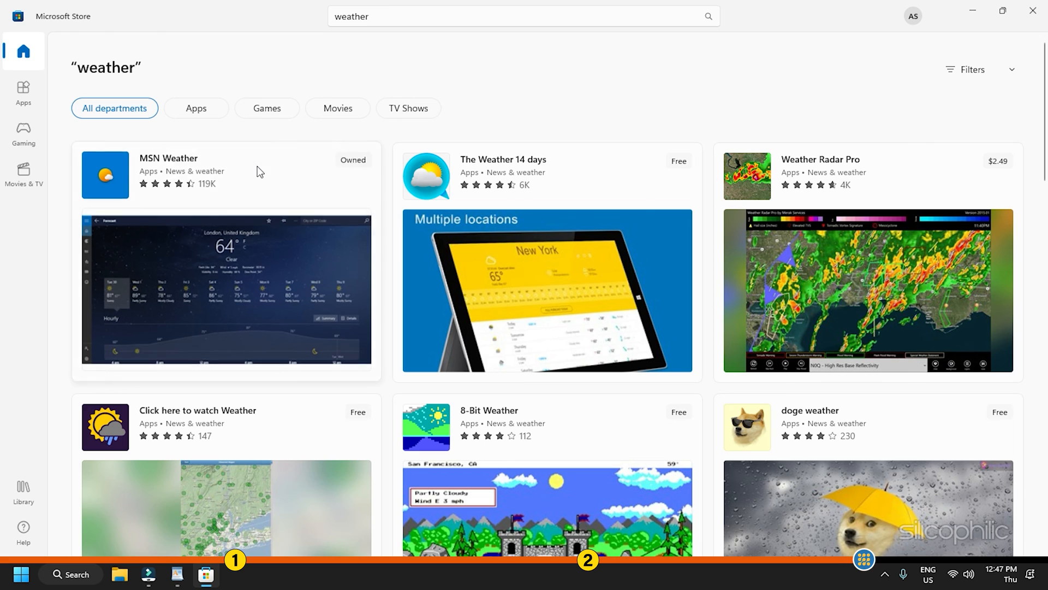
pyautogui.click(168, 158)
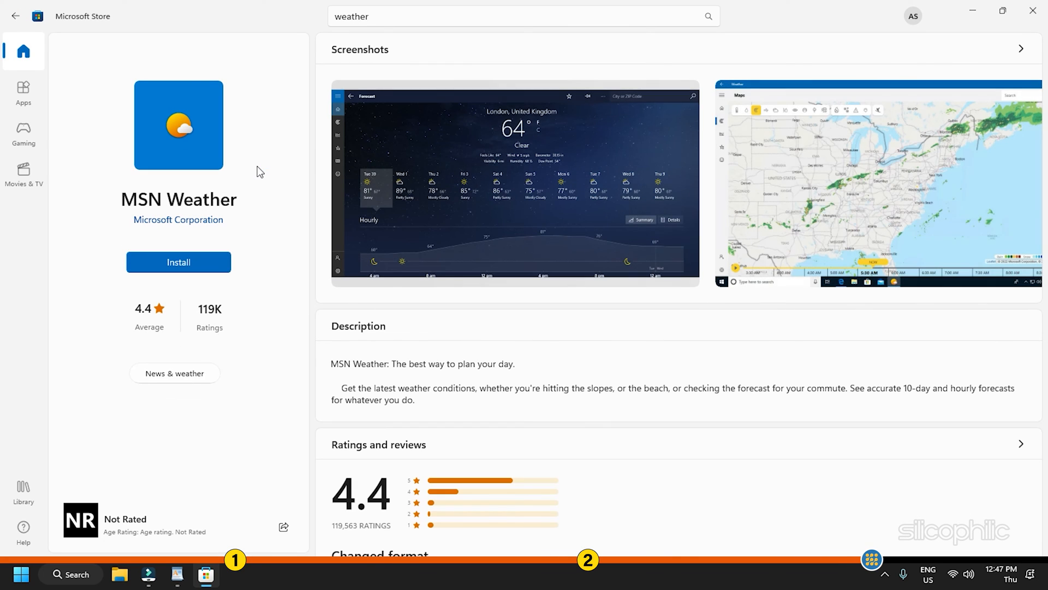
pyautogui.moveTo(232, 267)
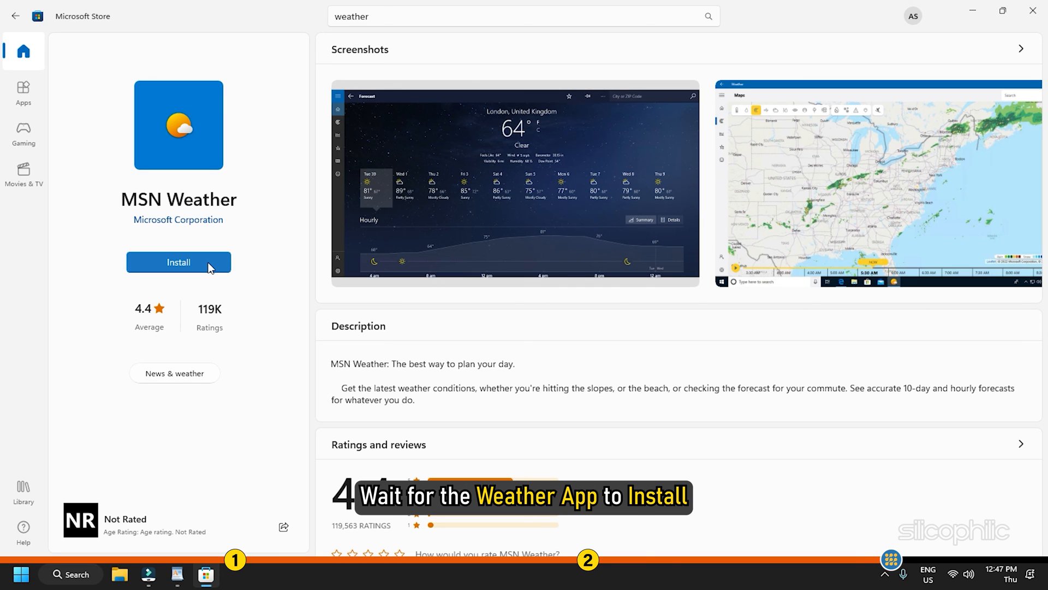
# - Install MSN Weather from its store page and launch it to show the Washington forecast
pyautogui.click(178, 262)
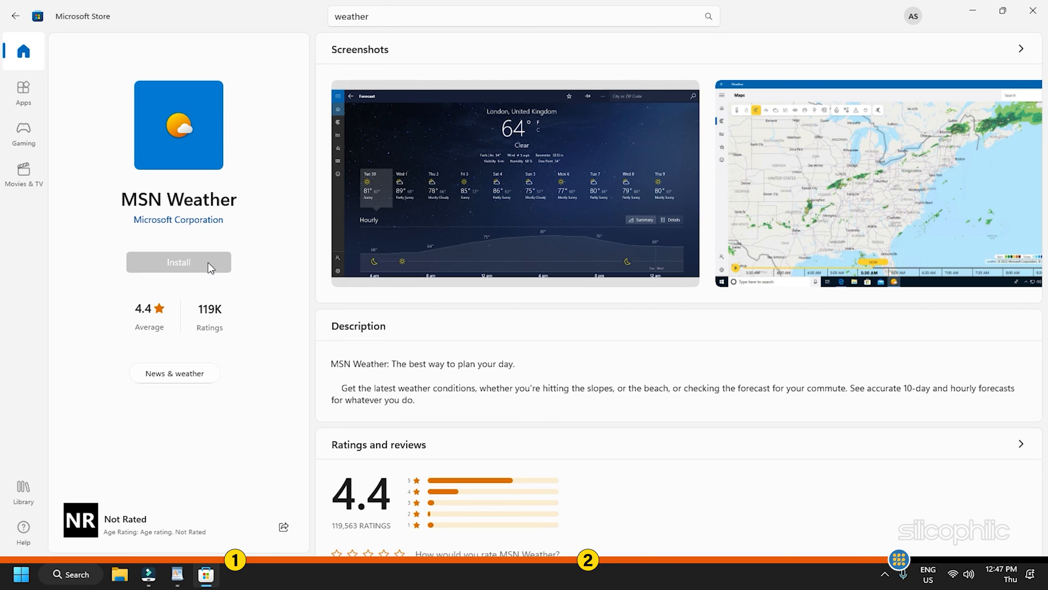
pyautogui.click(178, 261)
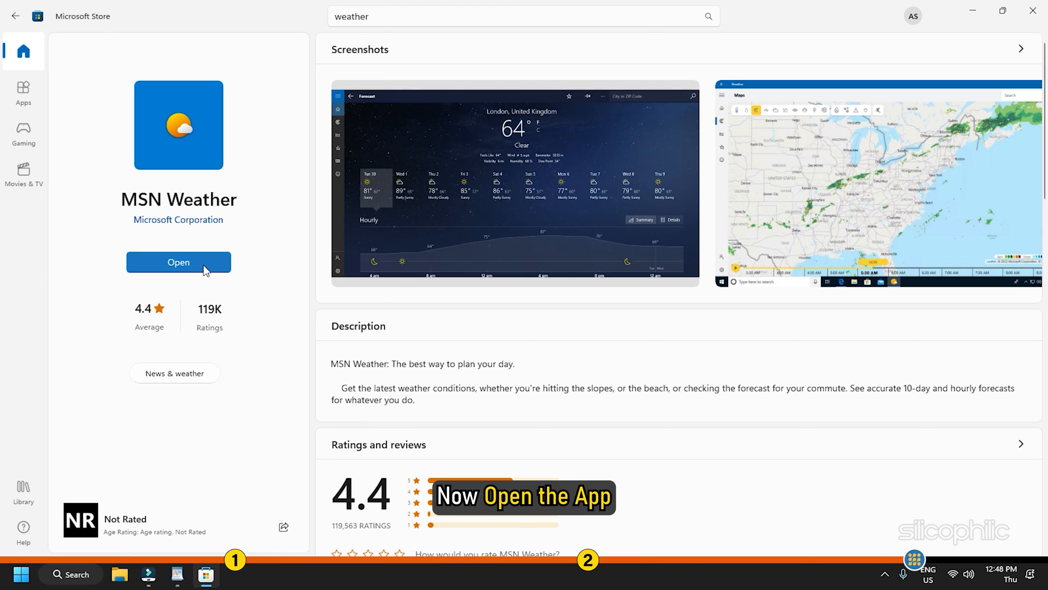
pyautogui.click(178, 261)
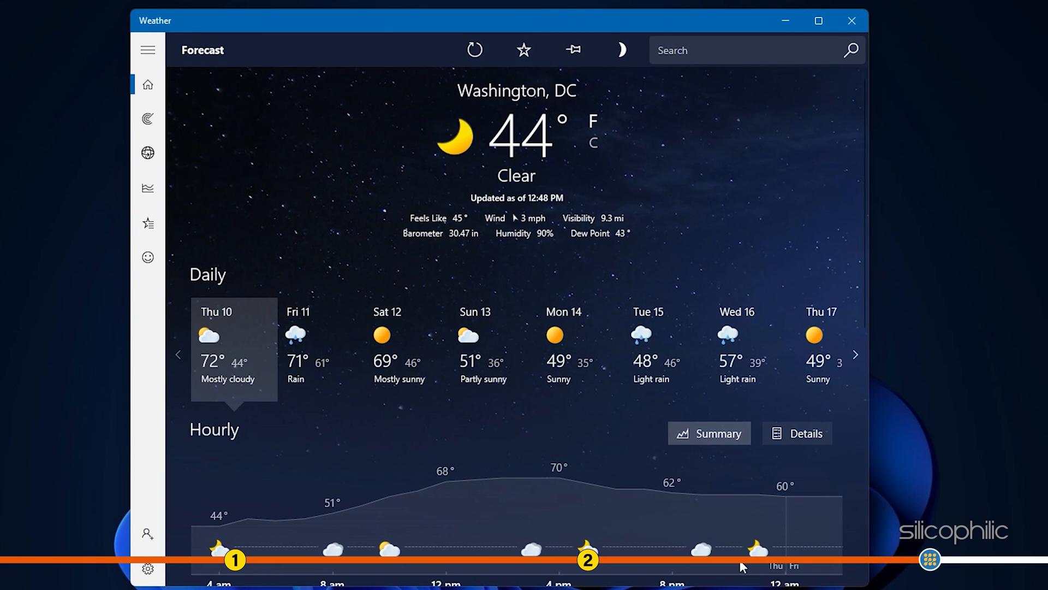
pyautogui.click(851, 21)
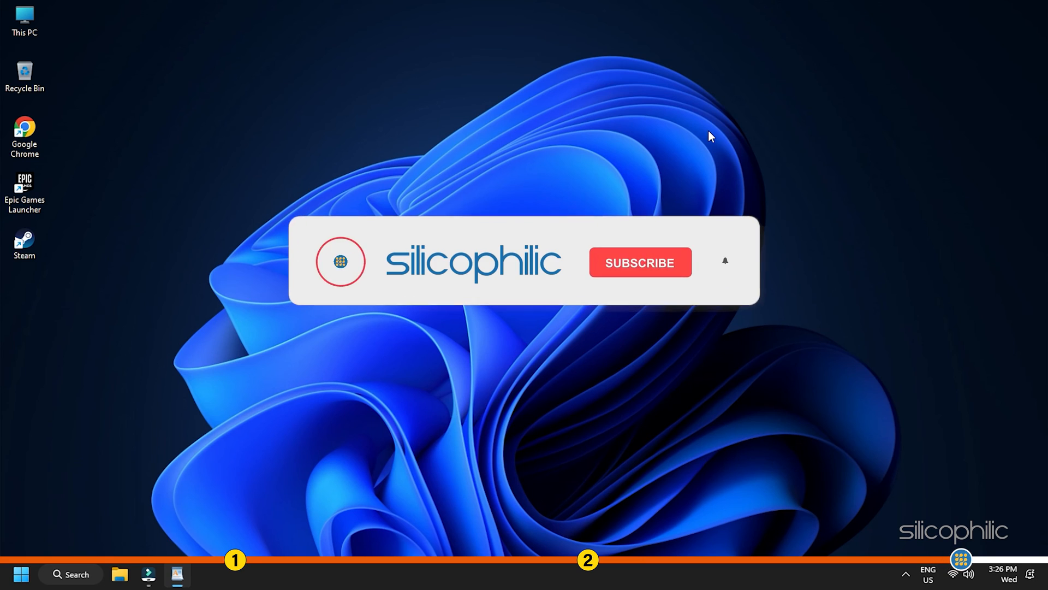
pyautogui.click(638, 262)
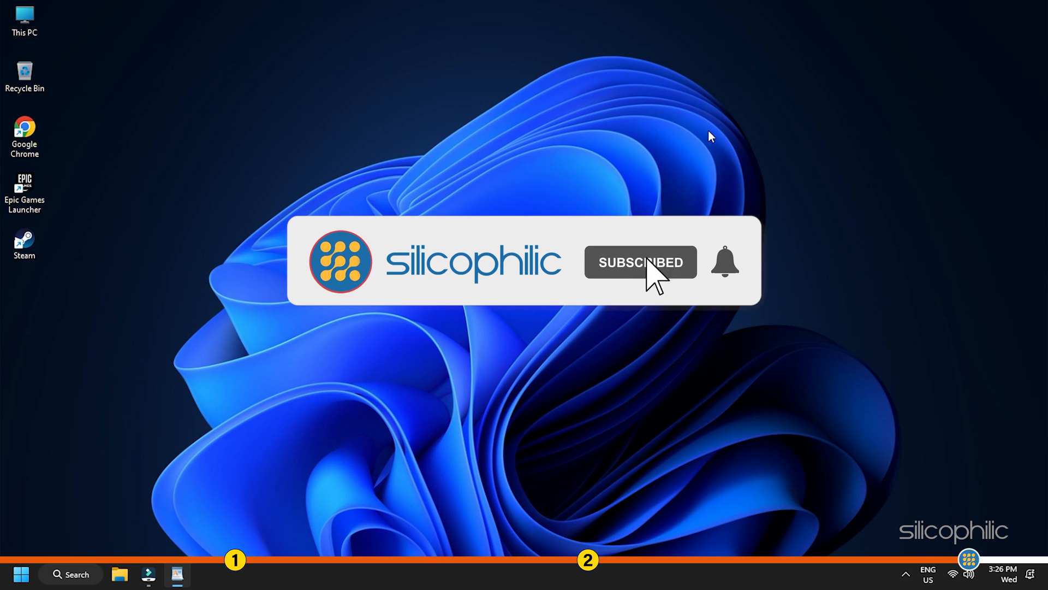
pyautogui.click(724, 261)
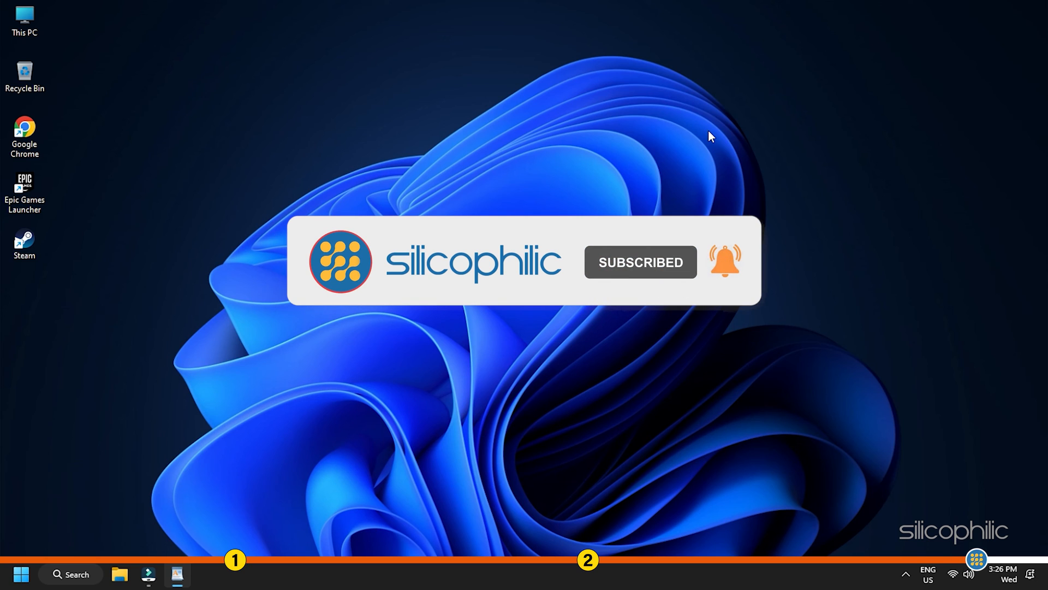